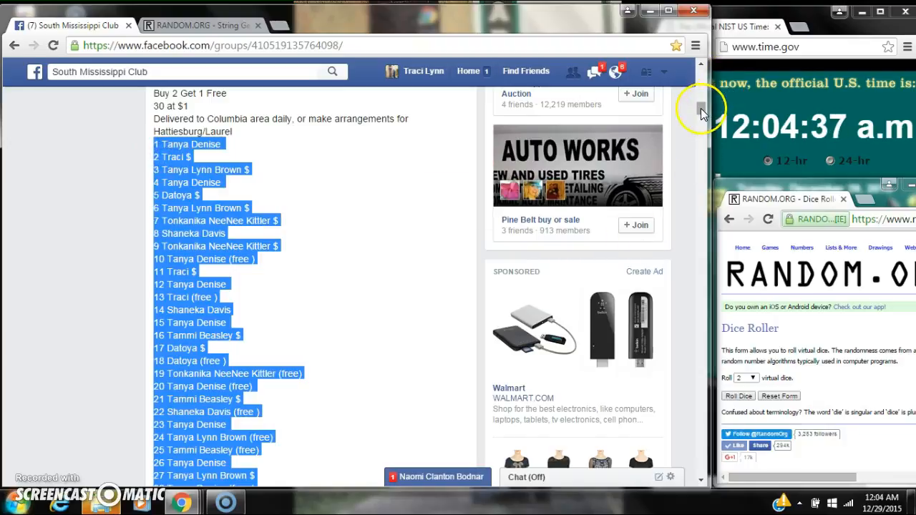
# Step: Select and copy the 30-name numbered list from the Facebook group post
pyautogui.scroll(-3)
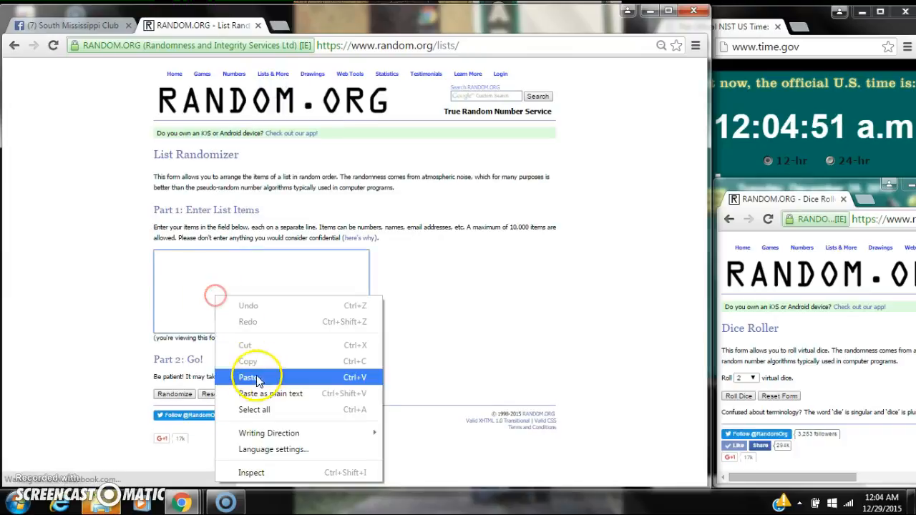
# Step: Paste the 30 names into the List Randomizer and roll two dice in the Dice Roller
pyautogui.click(249, 378)
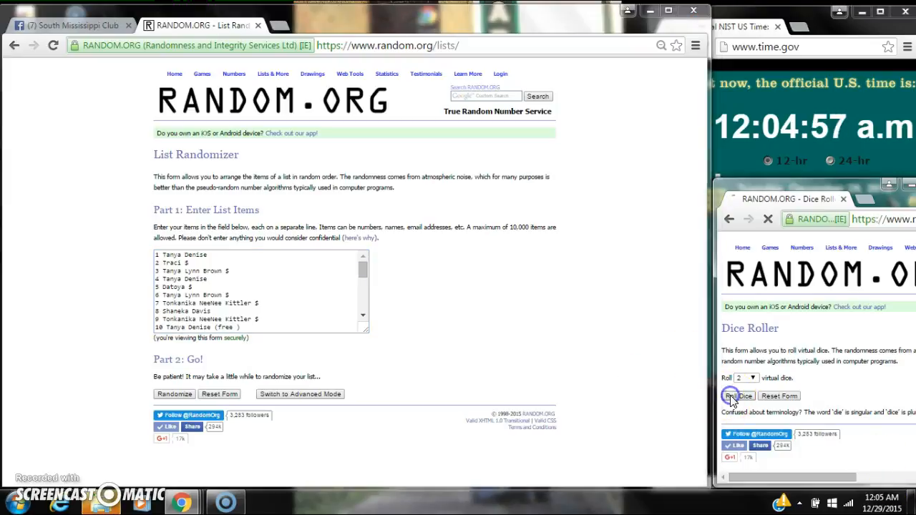
pyautogui.click(876, 498)
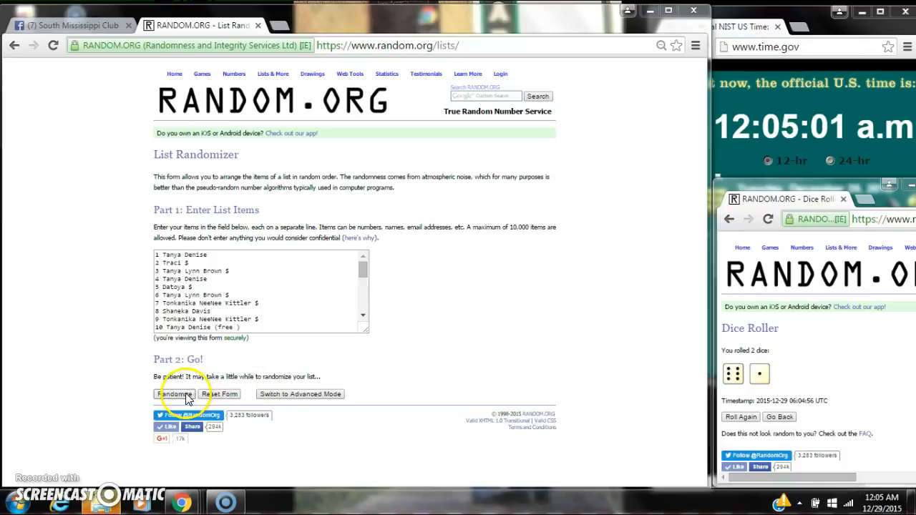
# Step: Randomize the 30-name list once and check the taskbar clock's date and time
pyautogui.click(178, 395)
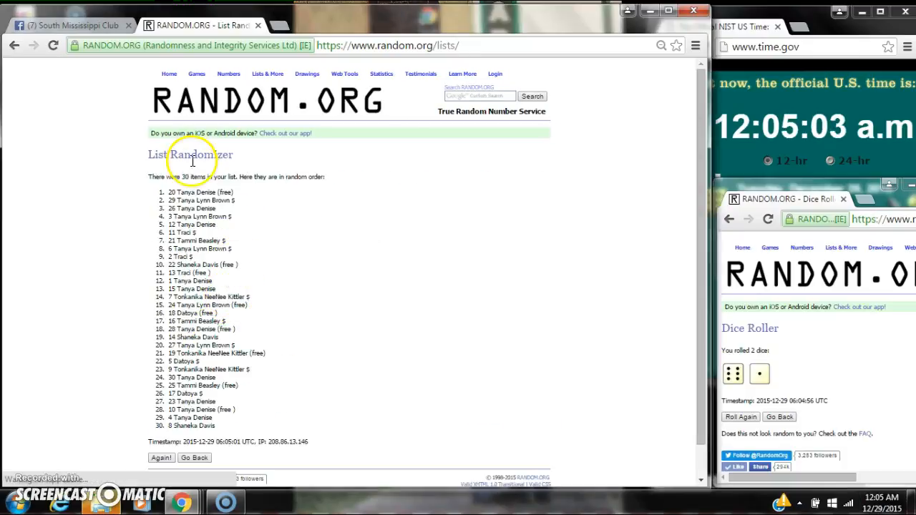
pyautogui.moveTo(245, 412)
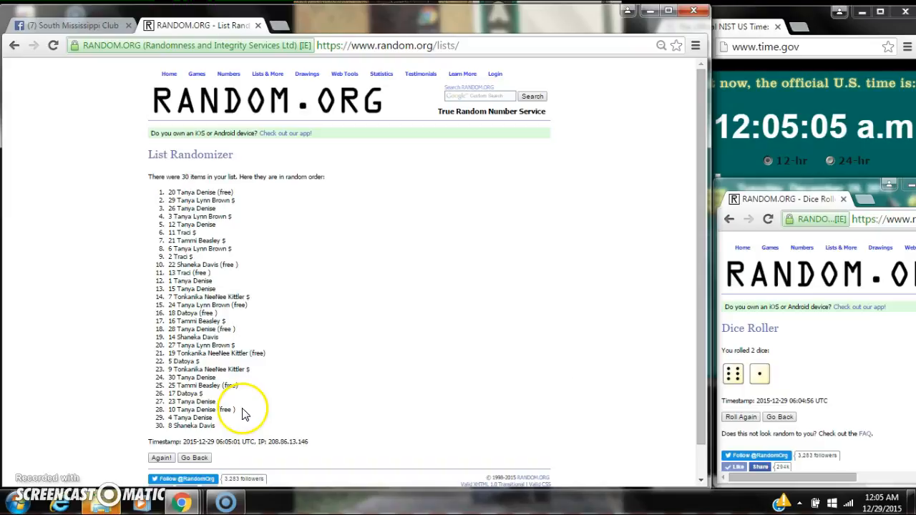
pyautogui.click(882, 504)
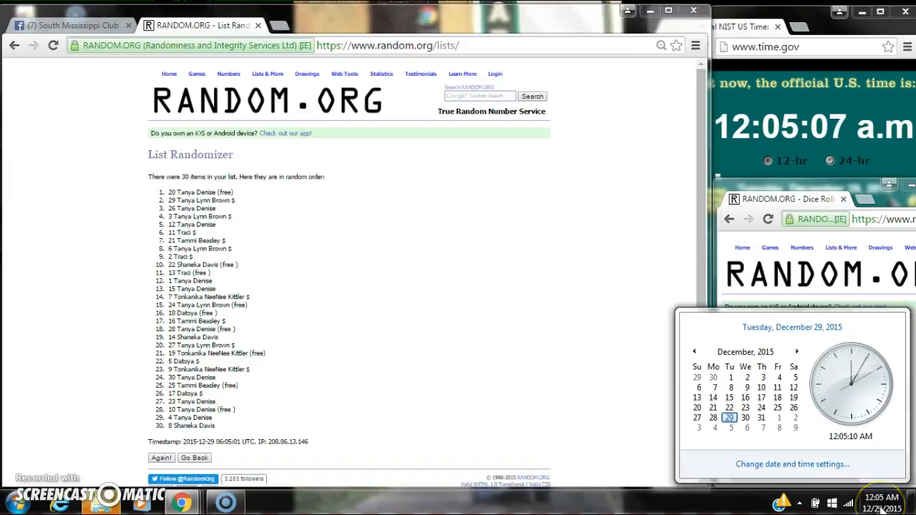
# Step: Re-randomize the list repeatedly with Again! until it has been shuffled seven times
pyautogui.click(162, 458)
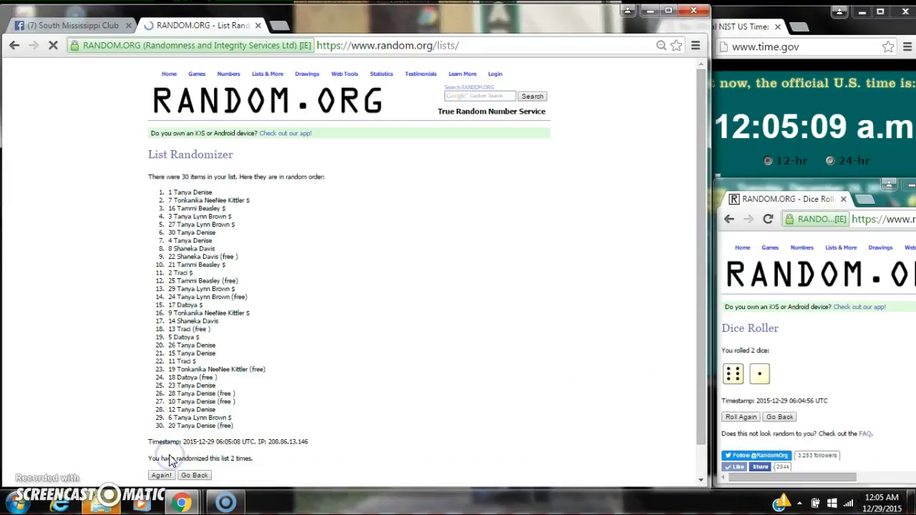
pyautogui.click(160, 475)
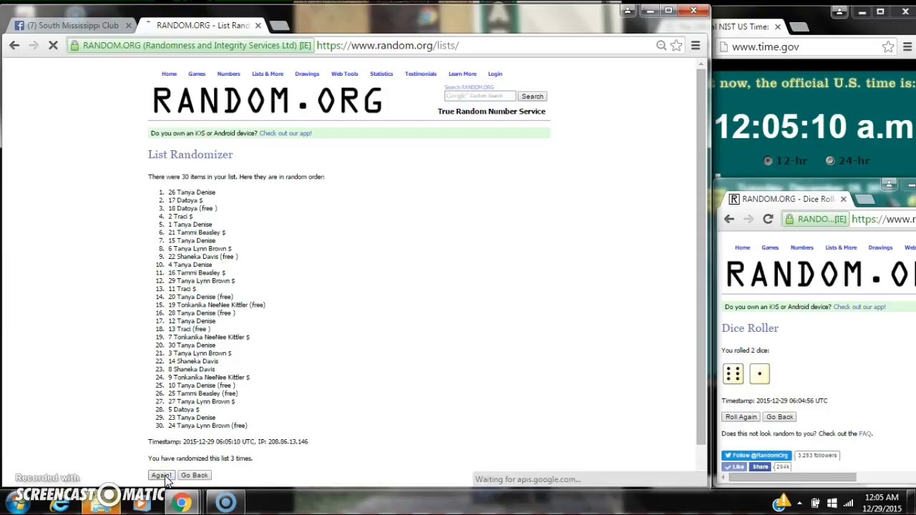
pyautogui.click(160, 475)
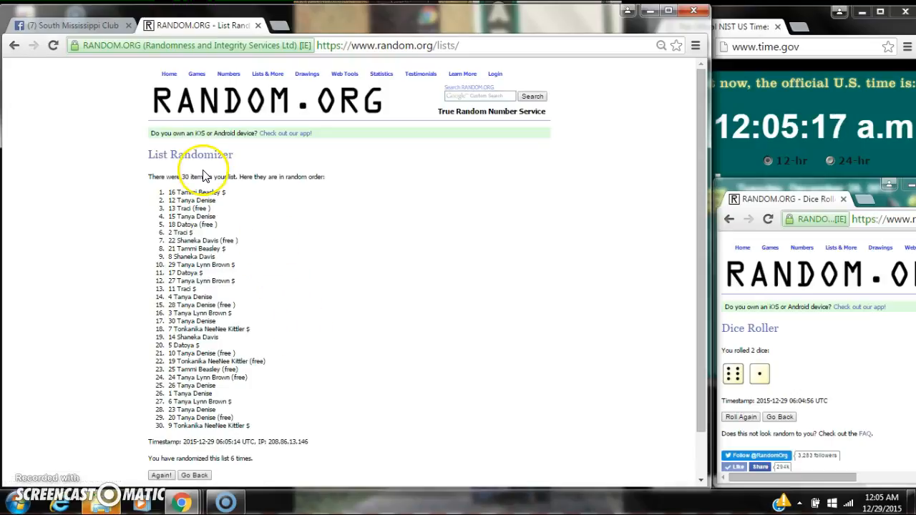
pyautogui.moveTo(223, 459)
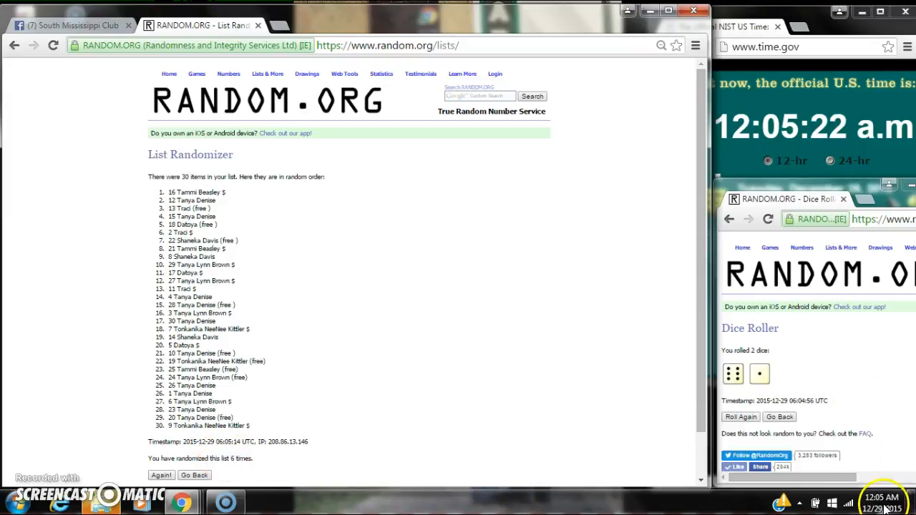
pyautogui.moveTo(293, 426)
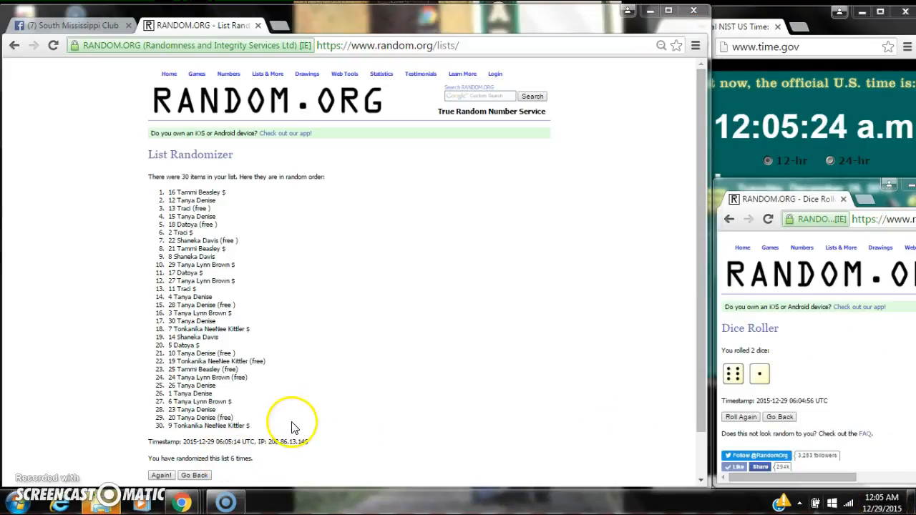
pyautogui.click(160, 476)
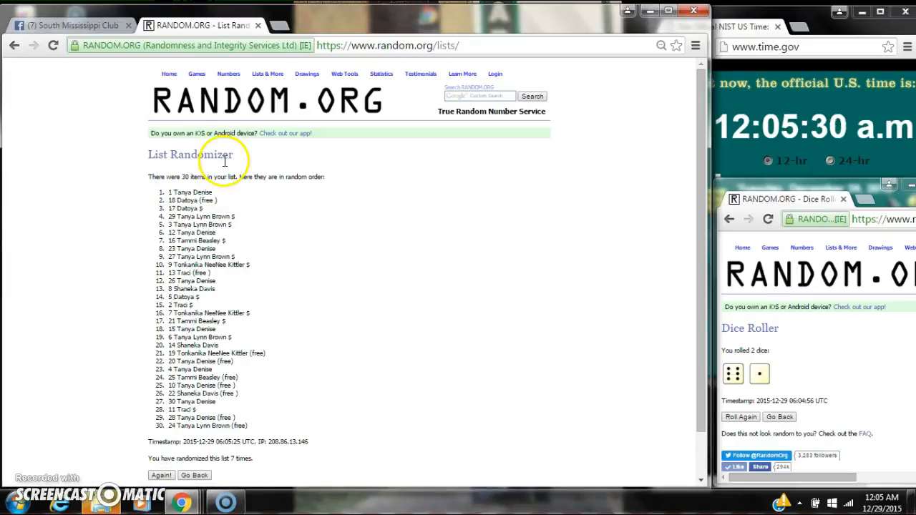
pyautogui.moveTo(555, 241)
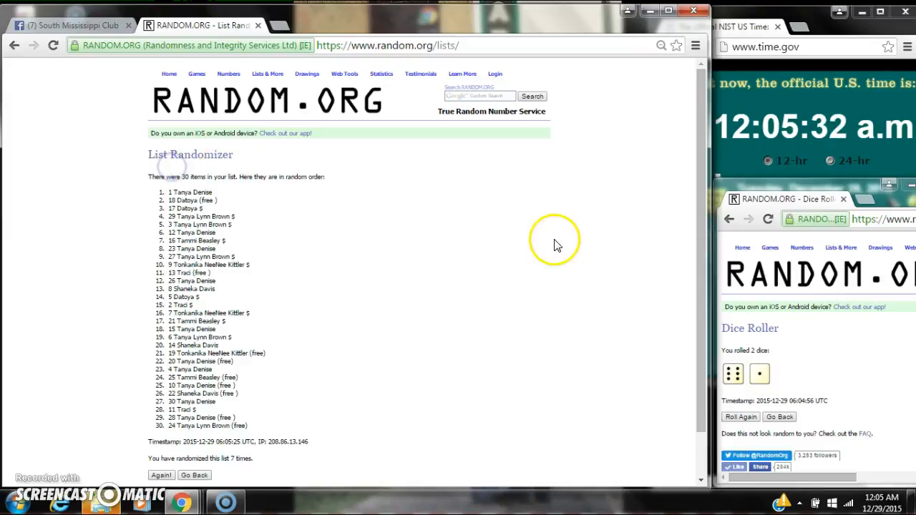
pyautogui.scroll(-3)
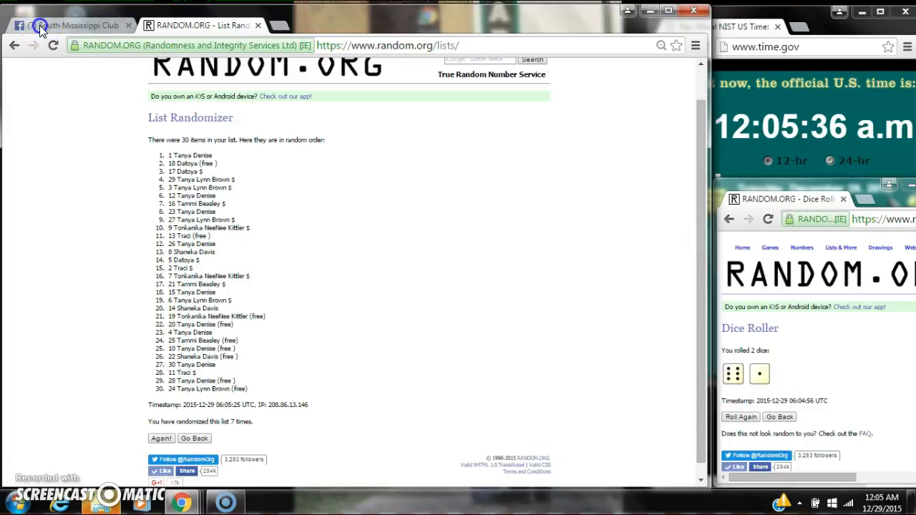
pyautogui.click(40, 23)
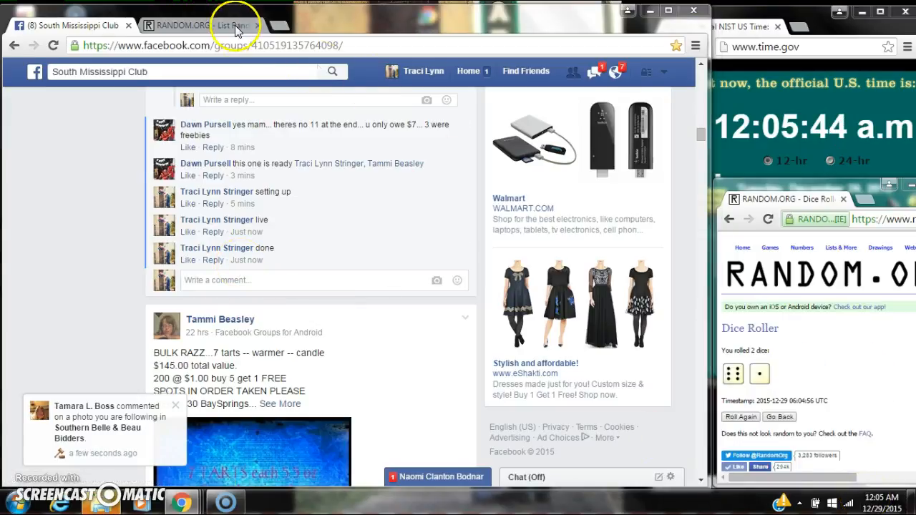
pyautogui.click(208, 23)
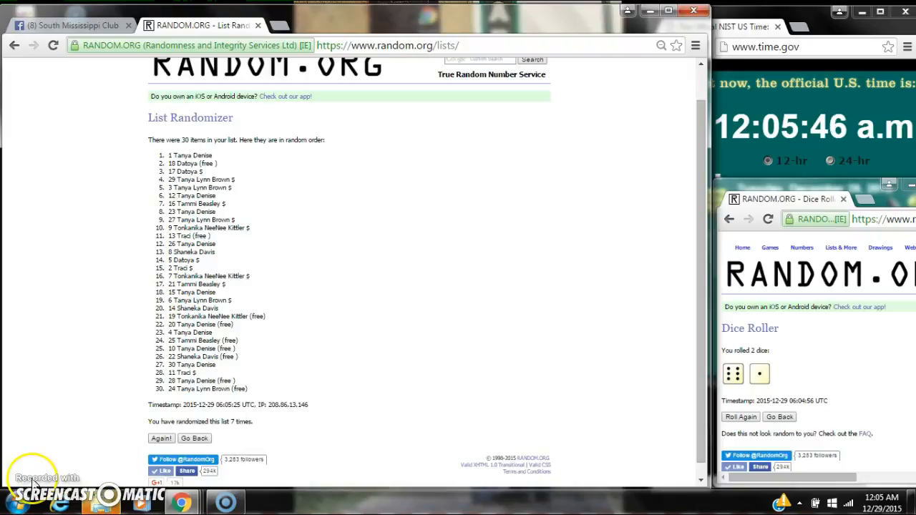